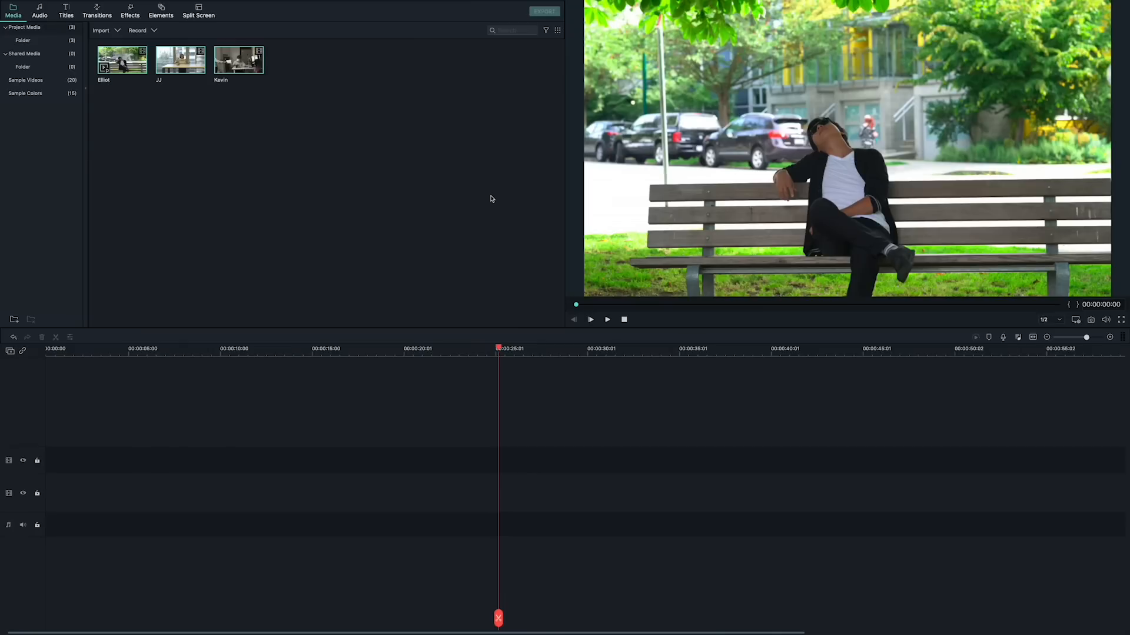
pyautogui.moveTo(24, 353)
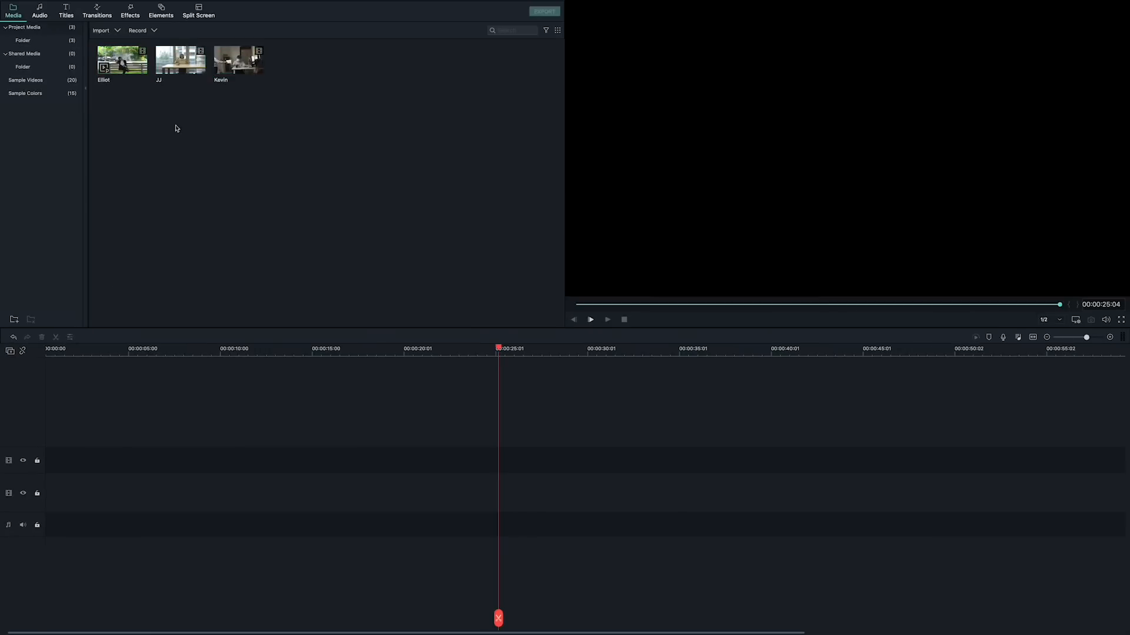
# Place the woman's JJ clip at the timeline start, with the Kevin clip overlapping on the track above.
pyautogui.moveTo(180, 58); pyautogui.dragTo(324, 493)
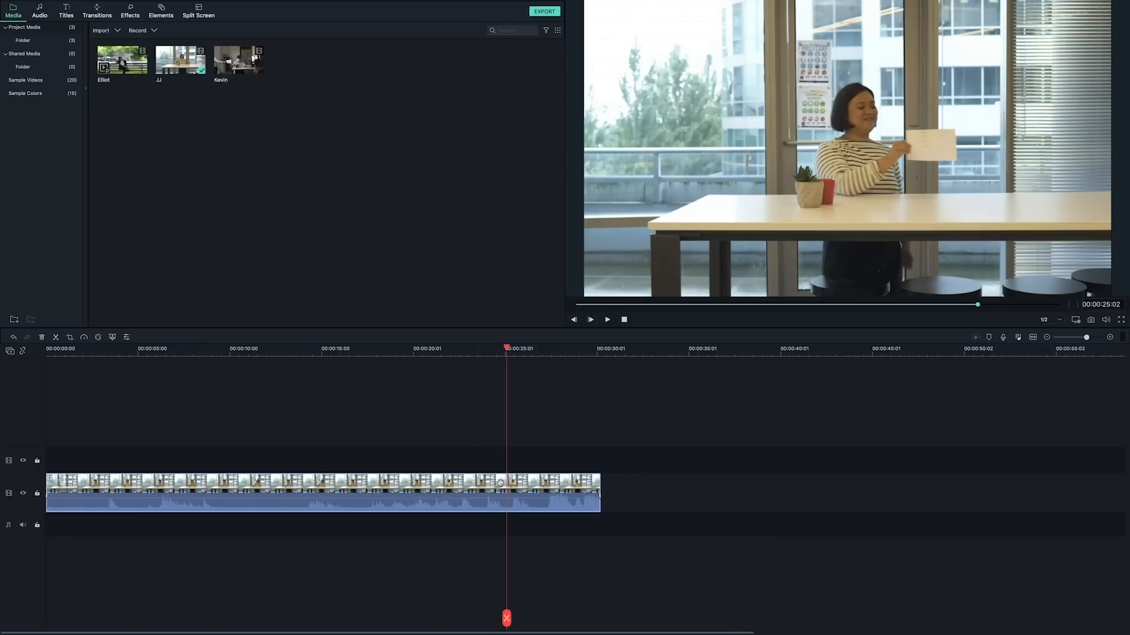
pyautogui.doubleClick(323, 493)
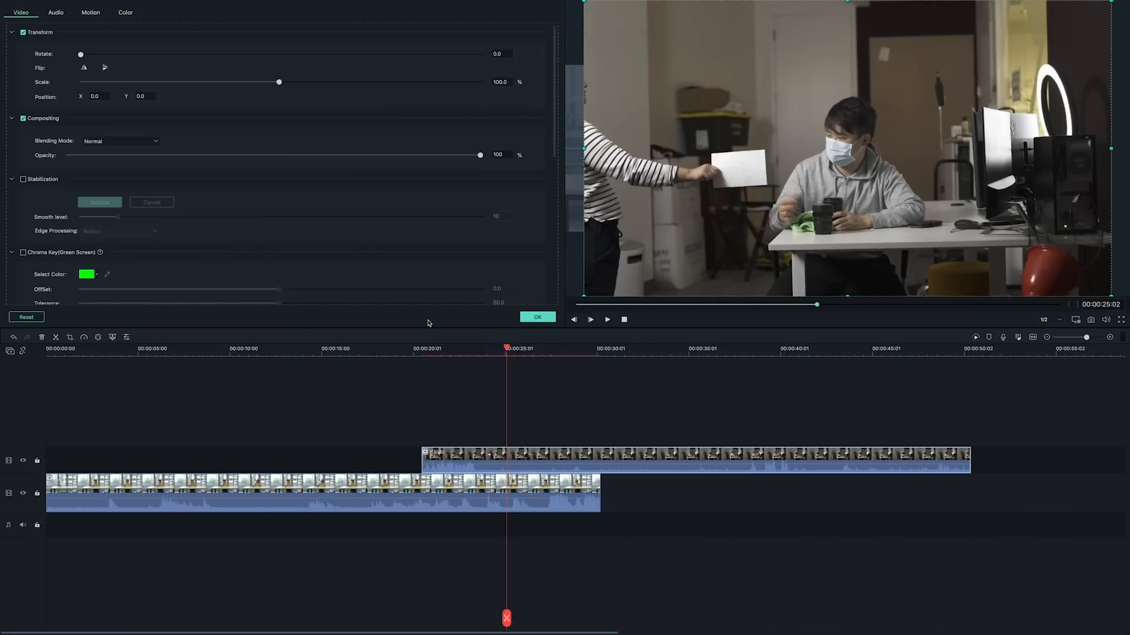
# Scale the Kevin clip down to about 56.7% and confirm the change.
pyautogui.moveTo(278, 81); pyautogui.dragTo(189, 81)
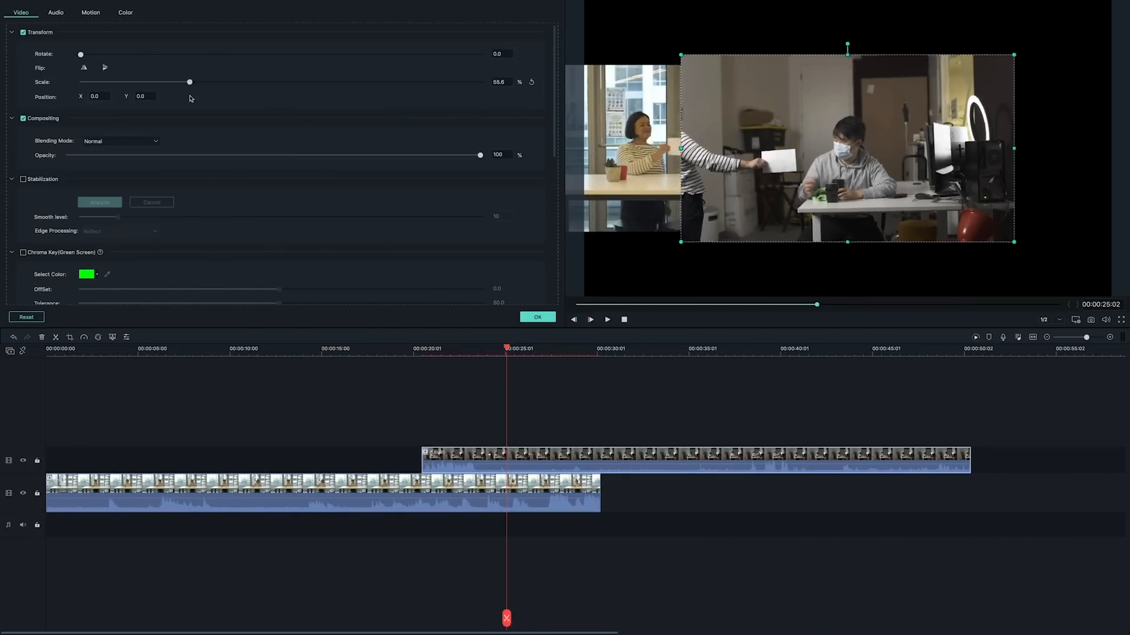
pyautogui.moveTo(189, 81); pyautogui.dragTo(191, 81)
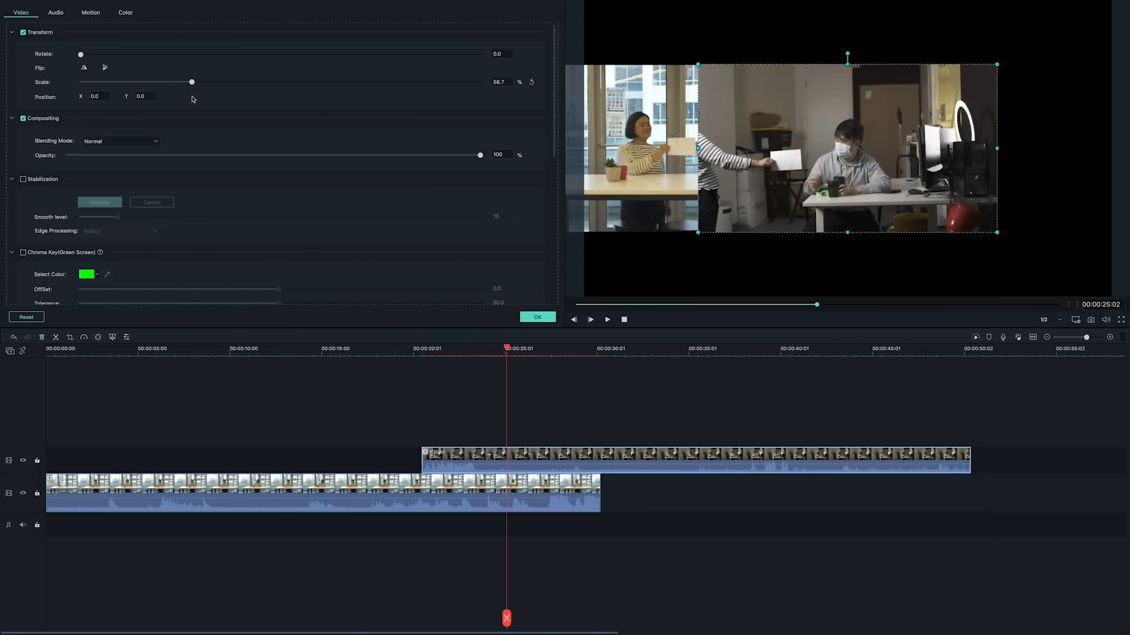
pyautogui.click(224, 15)
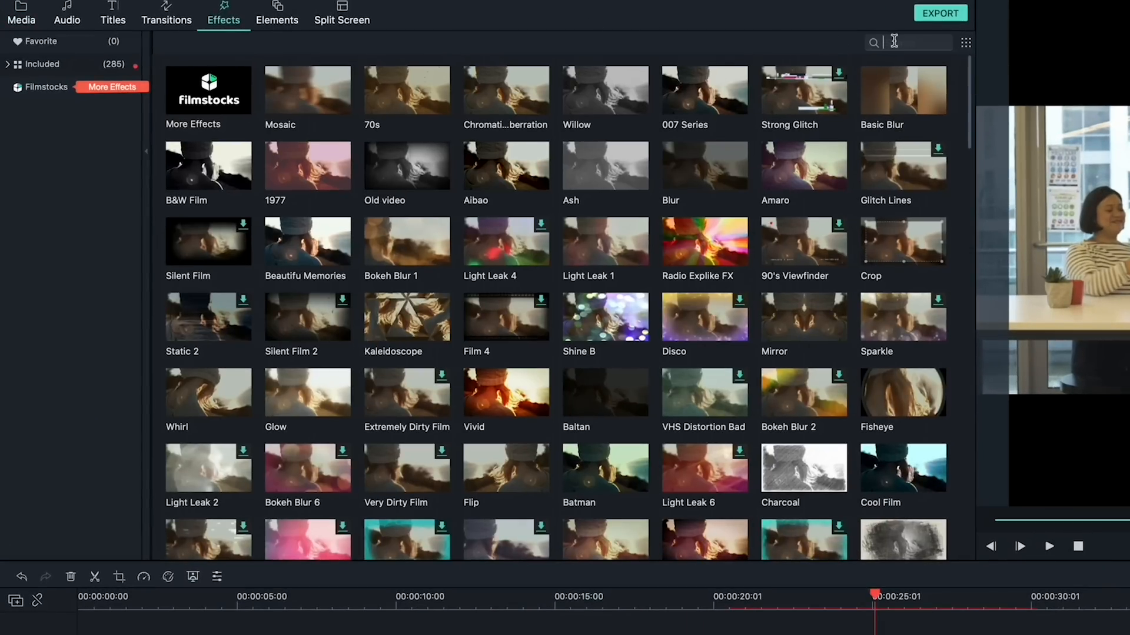
# Search effects for 'mask' and reposition Kevin's clip to -33.0 at about 60% scale.
pyautogui.write('mask')
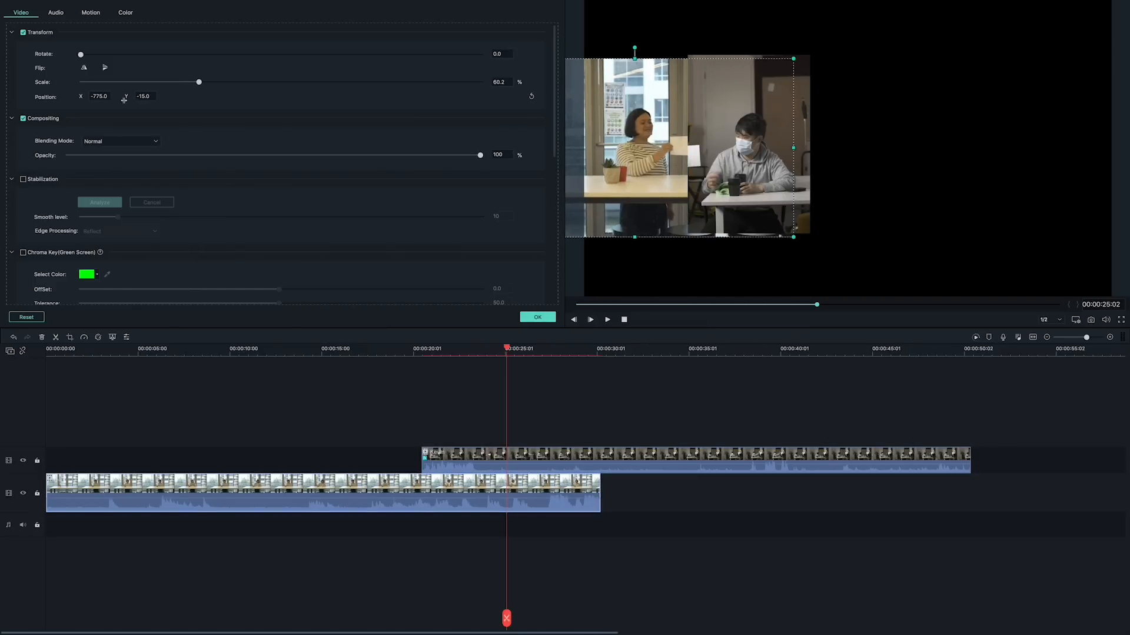
pyautogui.write('-33.0')
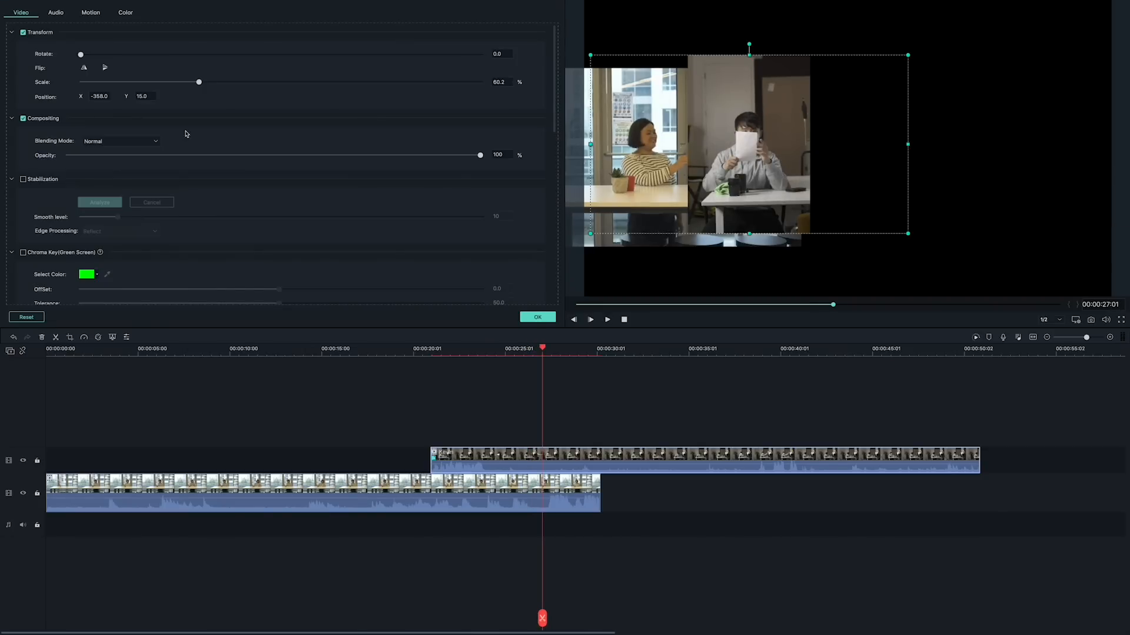
pyautogui.click(516, 349)
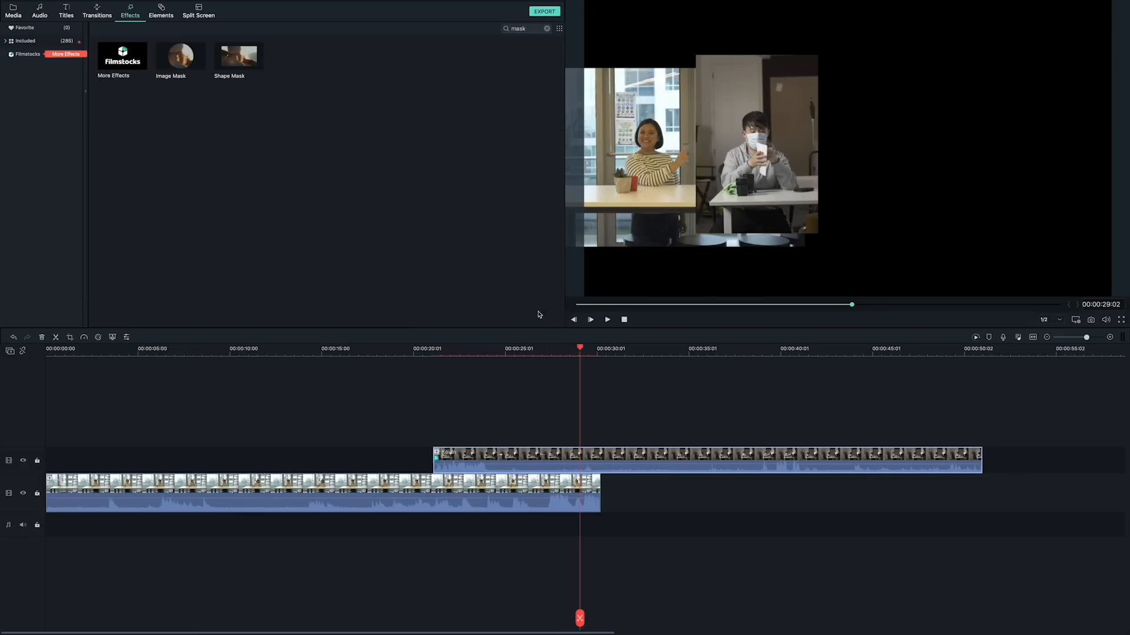
# Add the Elliot clip on a third track, shifted right of Kevin's clip, and adjust its masked settings.
pyautogui.click(13, 10)
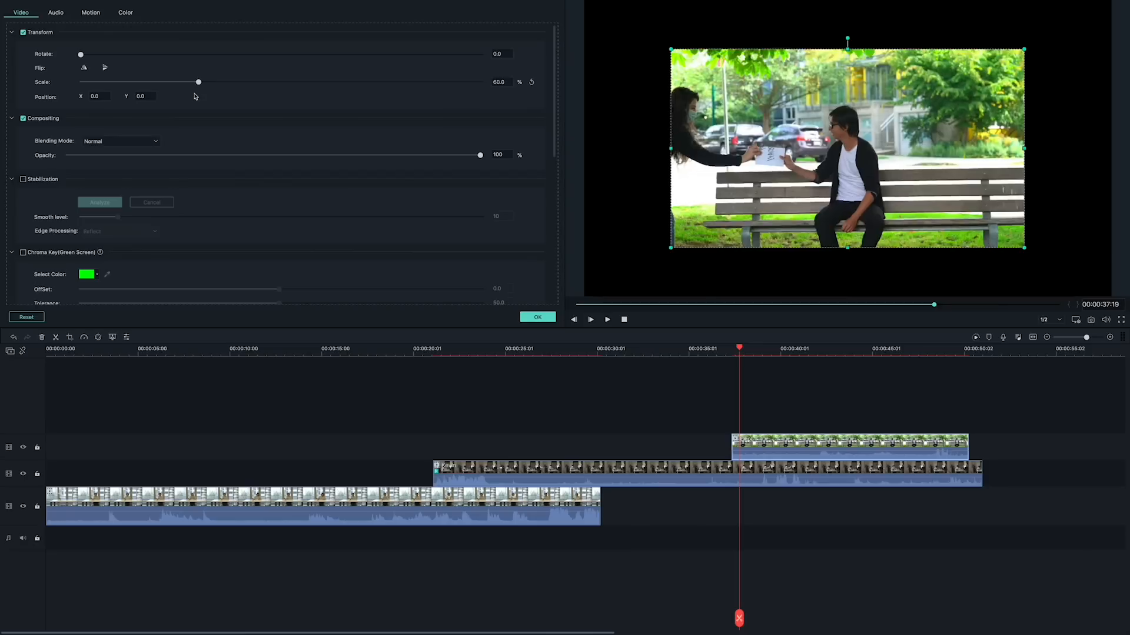
pyautogui.moveTo(199, 81); pyautogui.dragTo(206, 81)
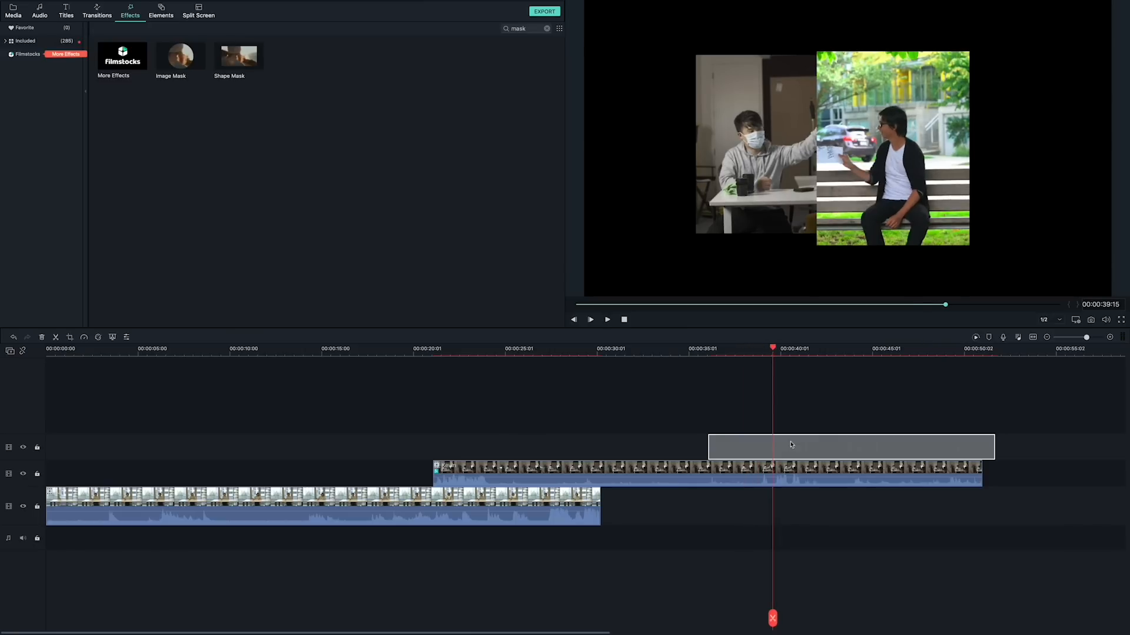
pyautogui.doubleClick(850, 446)
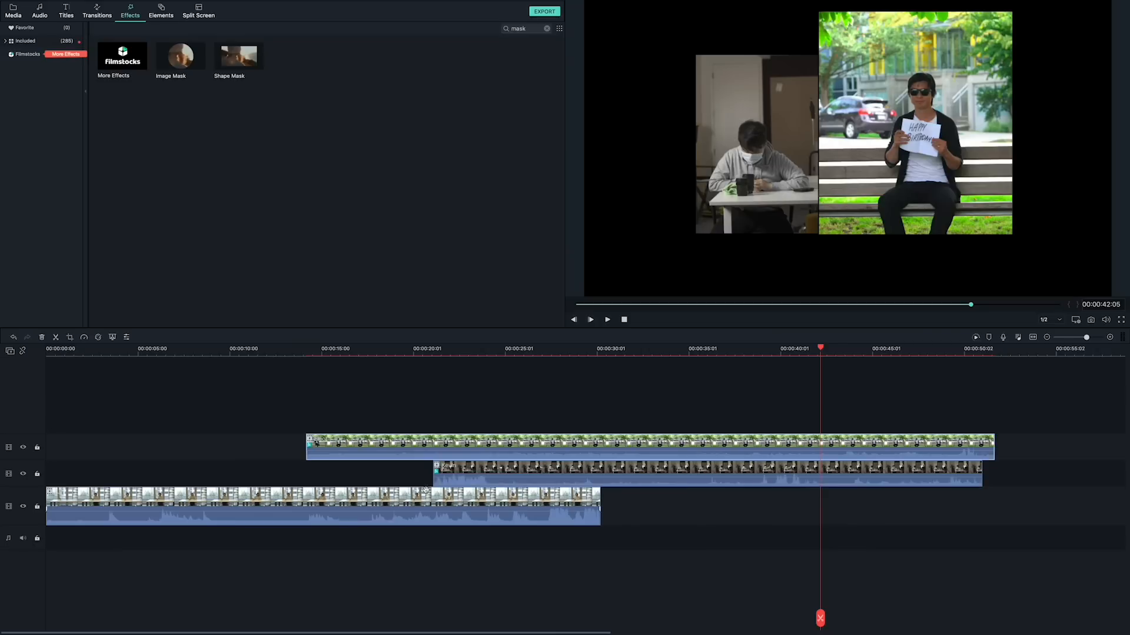
pyautogui.click(599, 349)
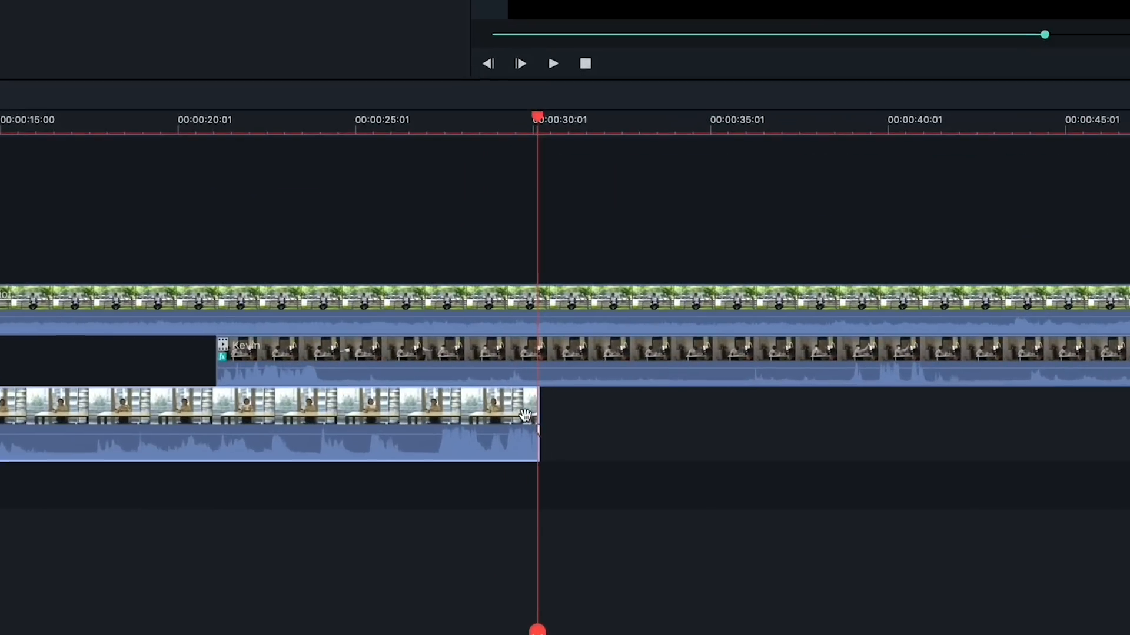
# Add a freeze frame at the end of the woman's bottom clip.
pyautogui.rightClick(523, 414)
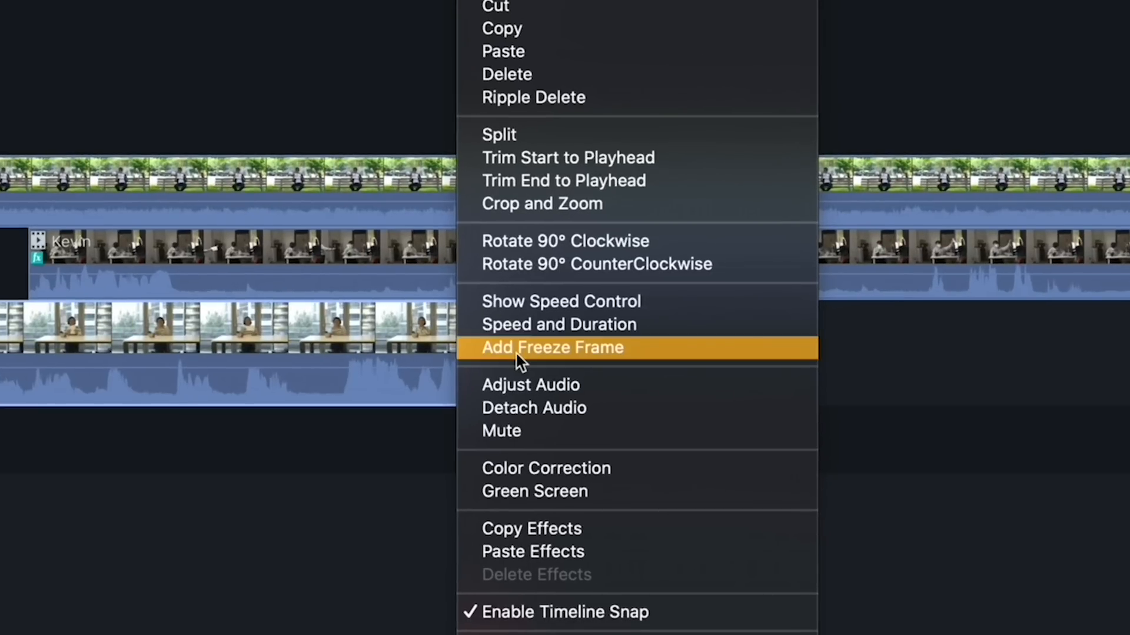
pyautogui.click(552, 347)
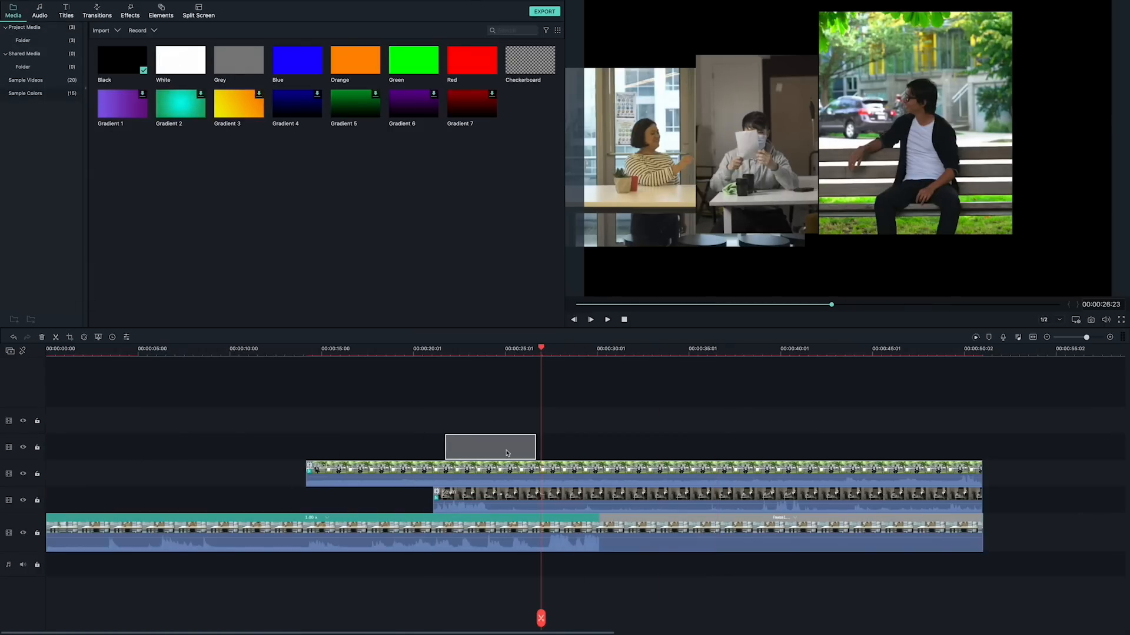
# Move the black colour bar just below the clips and lengthen it to match the videos.
pyautogui.doubleClick(490, 446)
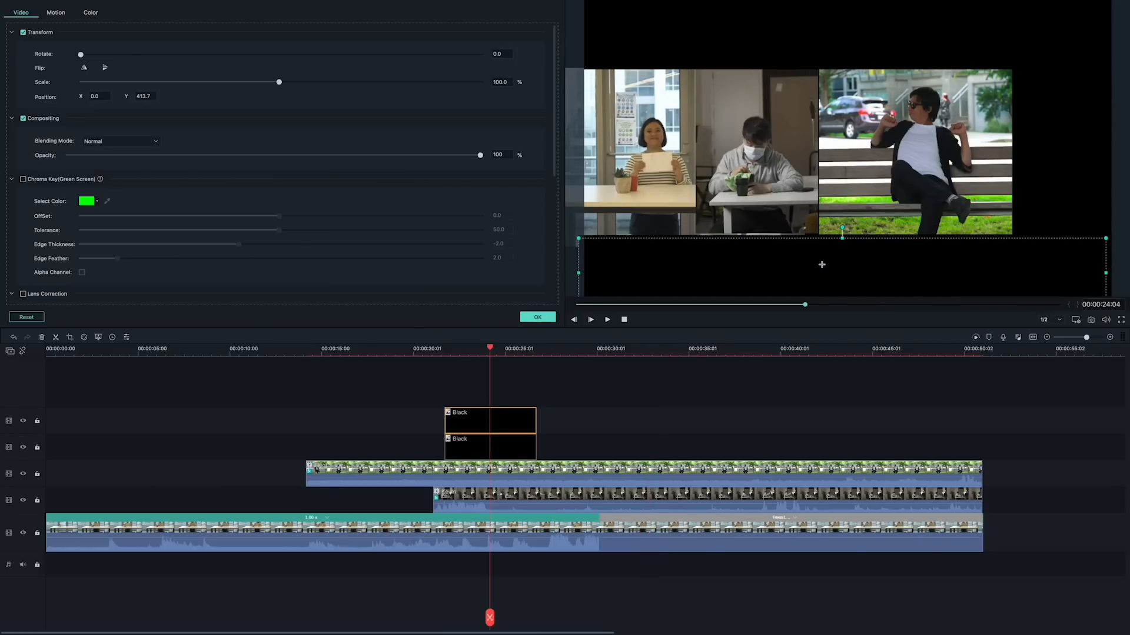
pyautogui.moveTo(841, 237); pyautogui.dragTo(841, 232)
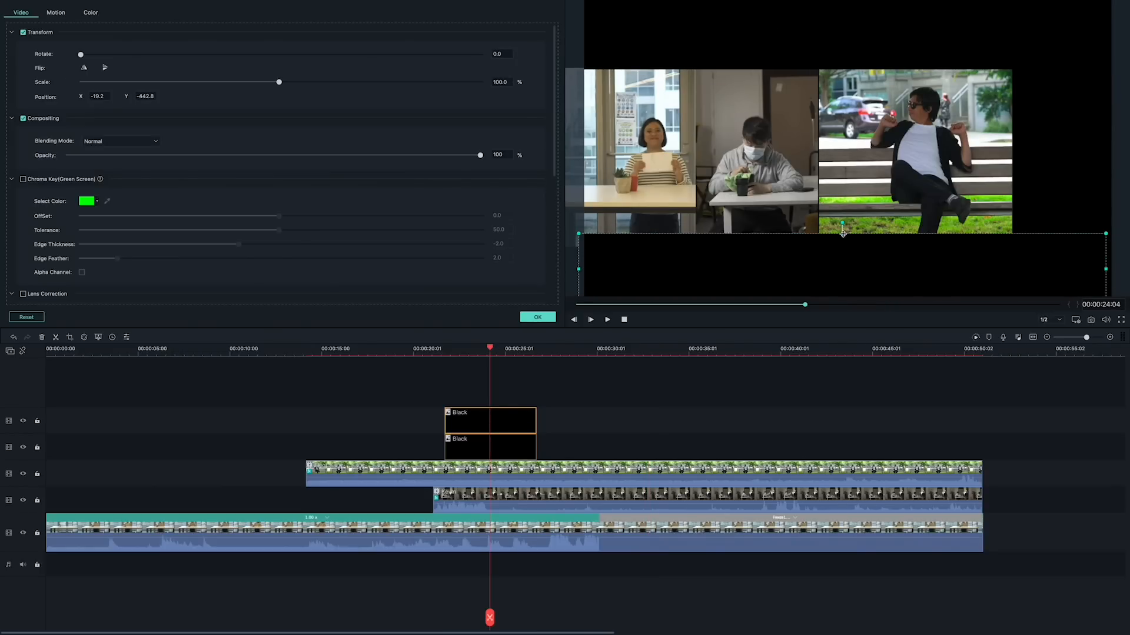
pyautogui.click(13, 10)
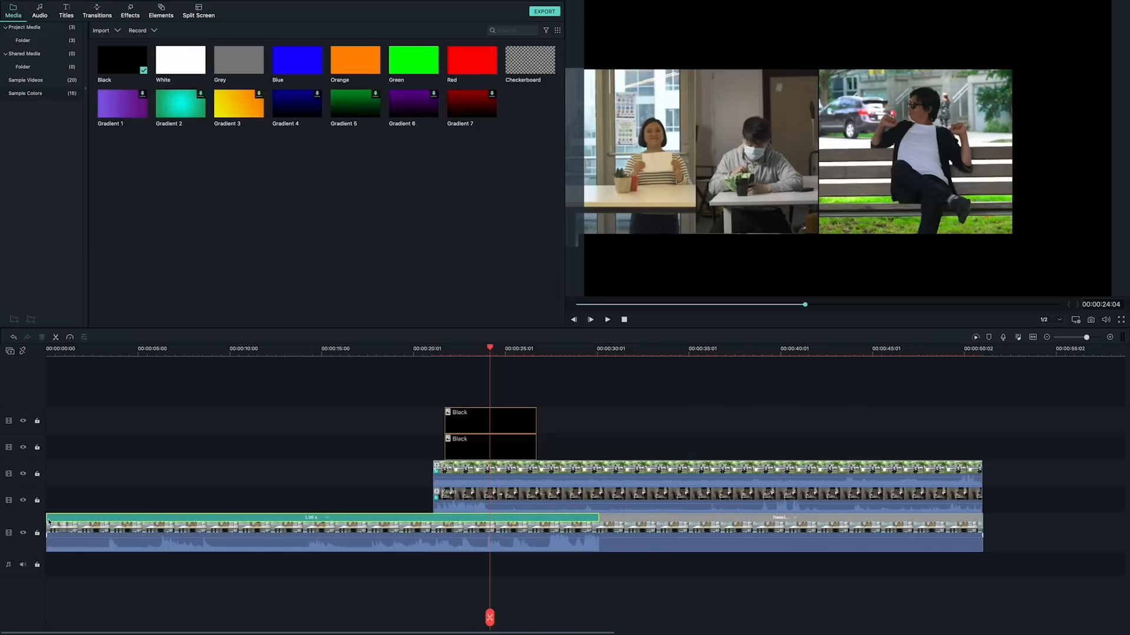
pyautogui.click(490, 420)
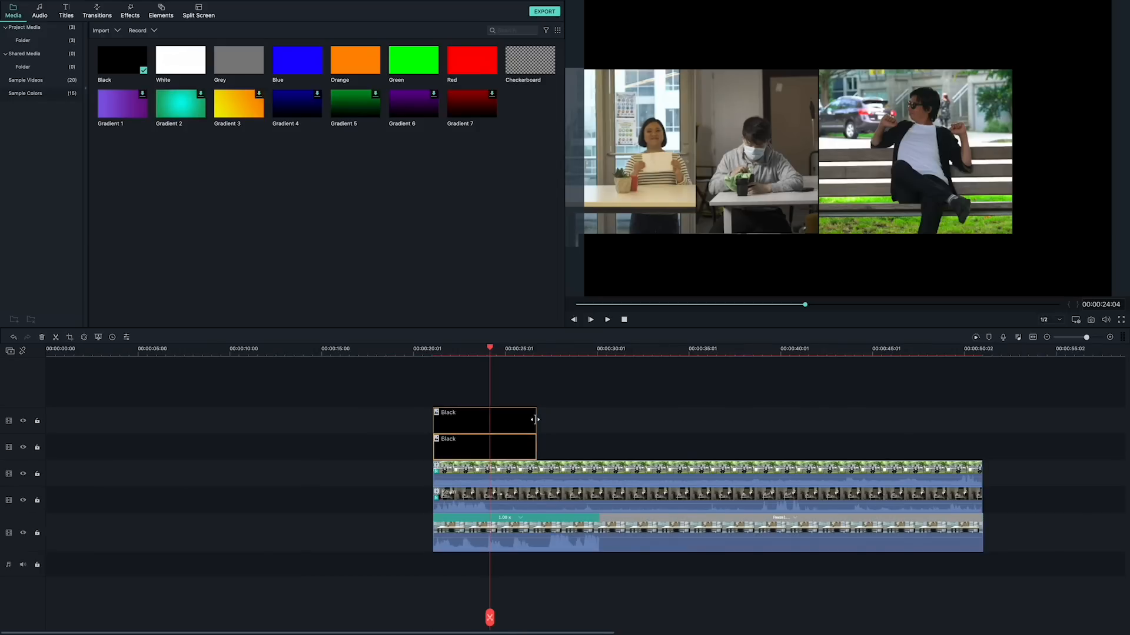
pyautogui.moveTo(536, 420); pyautogui.dragTo(980, 421)
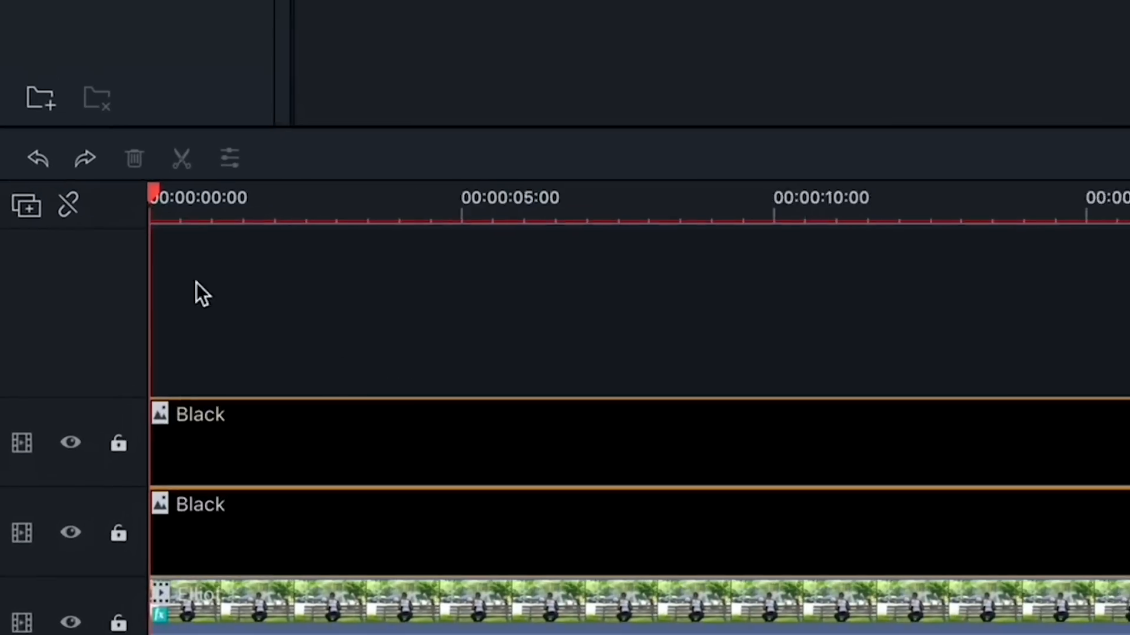
# Add a white colour clip above the black ones and reshape it into a thin divider bar.
pyautogui.click(25, 205)
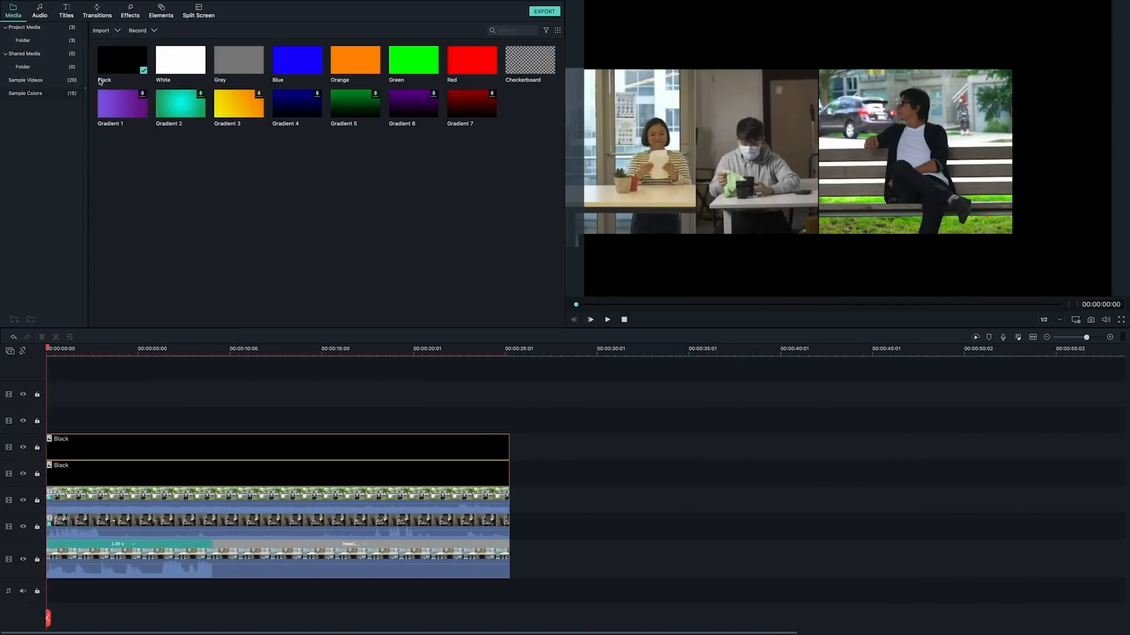
pyautogui.moveTo(180, 59); pyautogui.dragTo(90, 420)
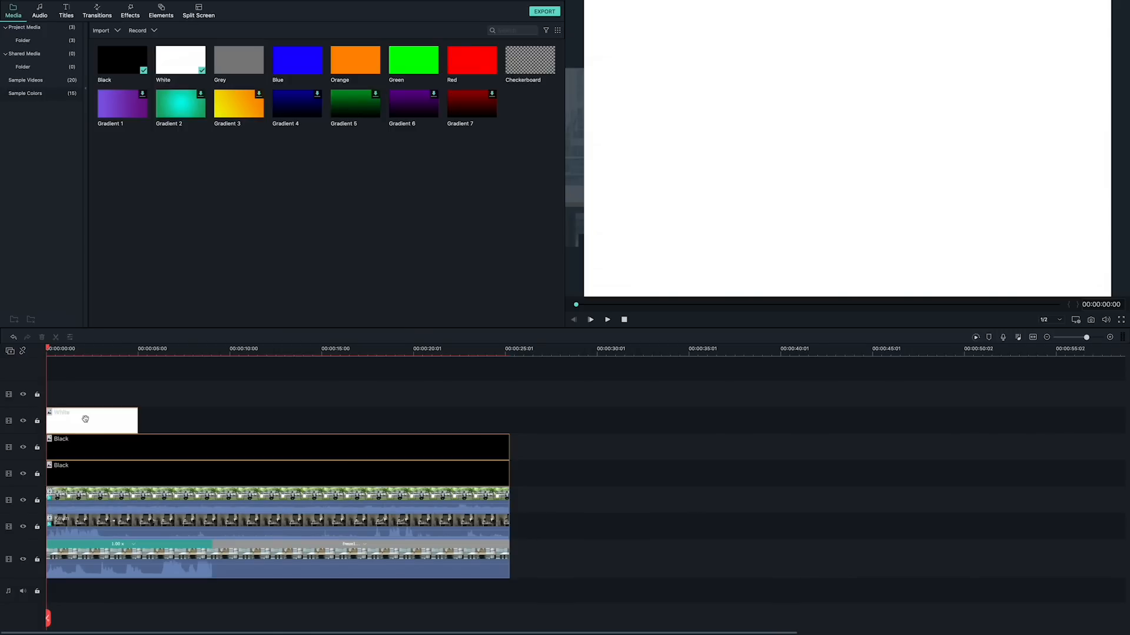
pyautogui.doubleClick(91, 420)
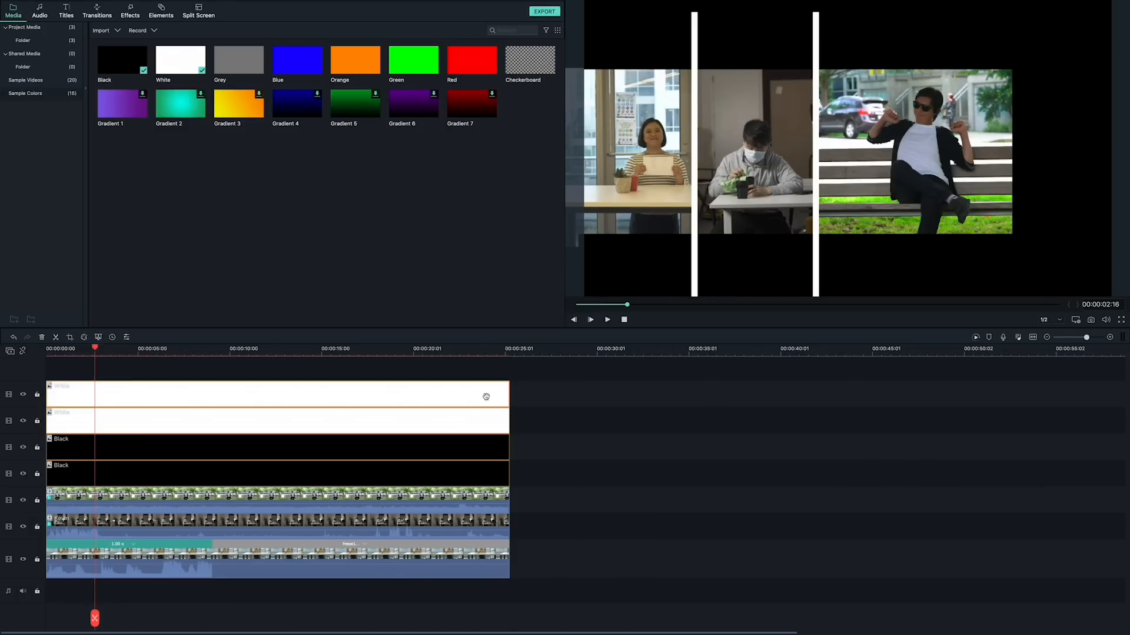
pyautogui.click(544, 11)
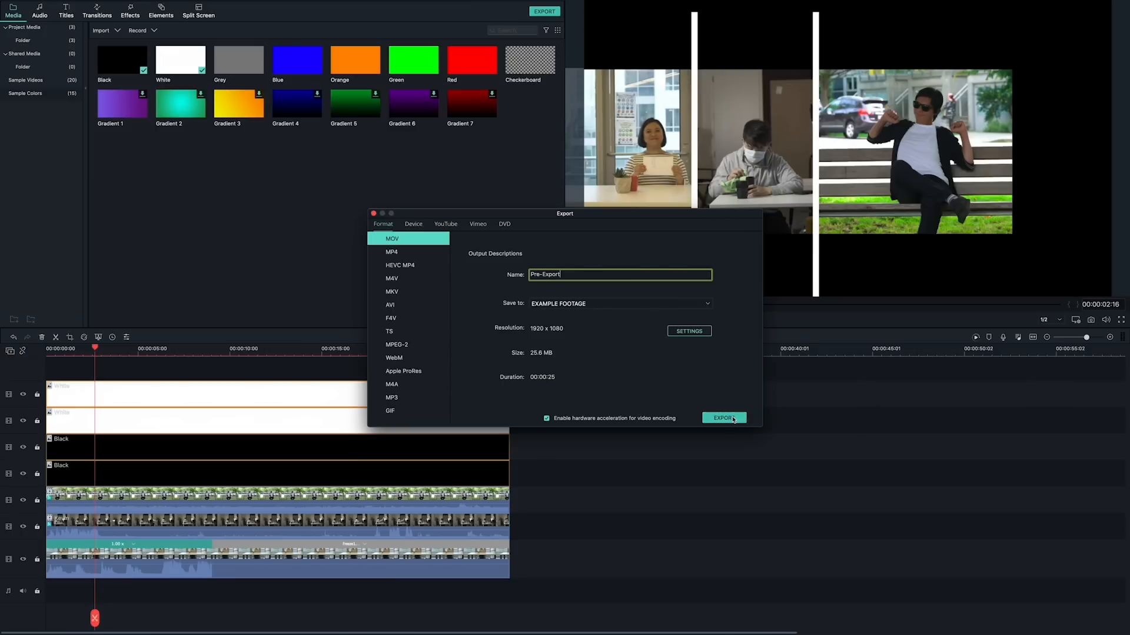
# Export the composite as a MOV file named Pre-Export.
pyautogui.click(723, 418)
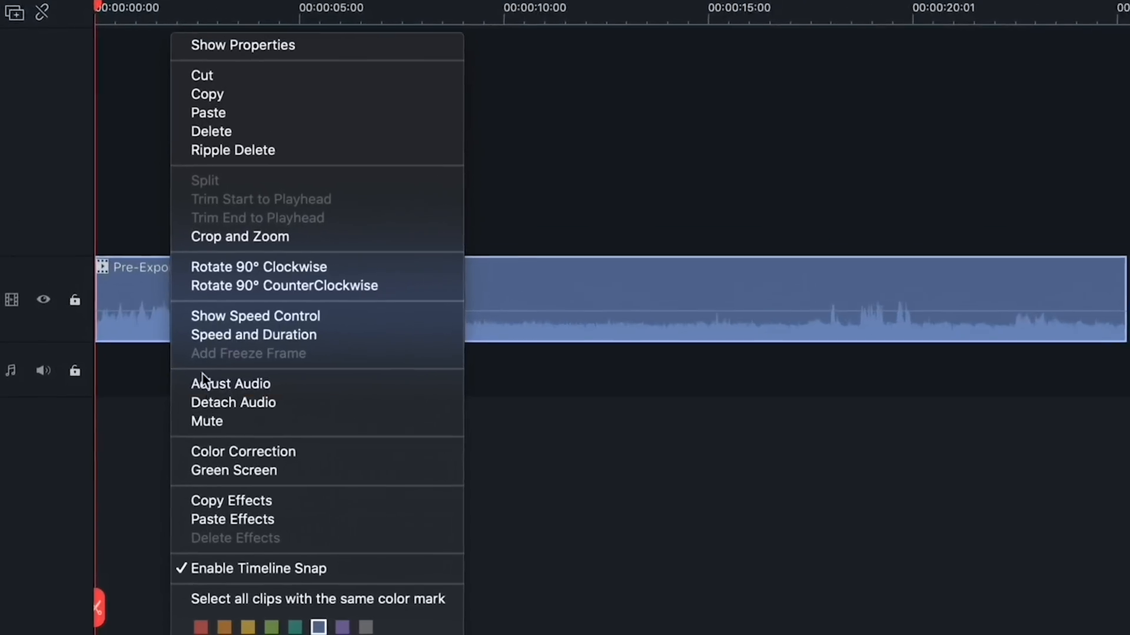
# Set Pan and Zoom to a custom ratio and fit the end frame around the third clip.
pyautogui.click(239, 236)
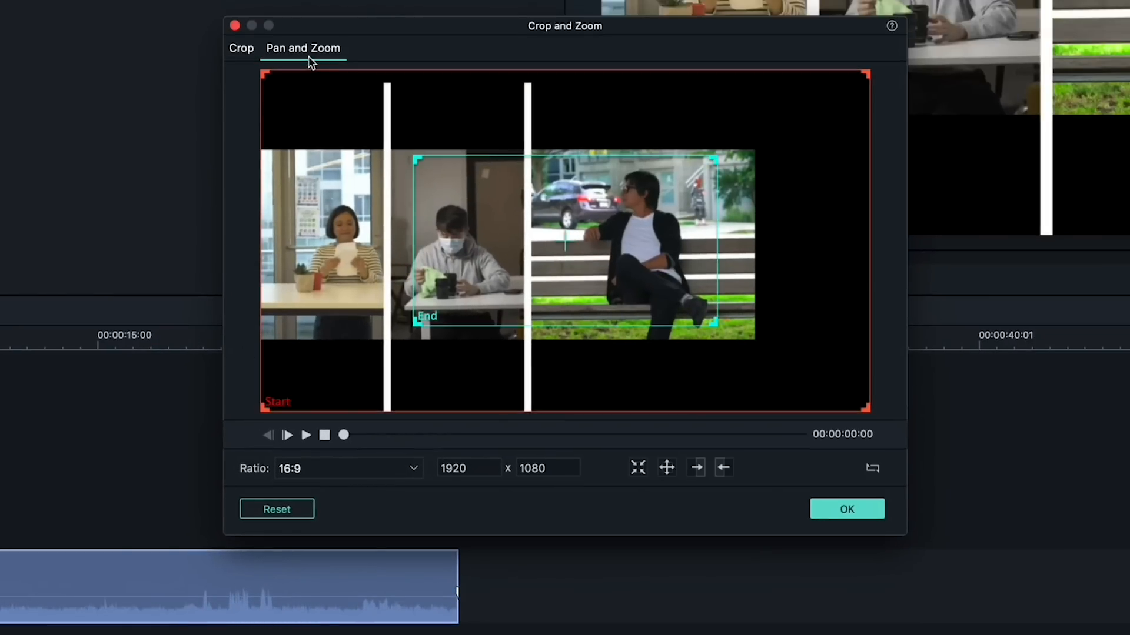
pyautogui.moveTo(438, 500)
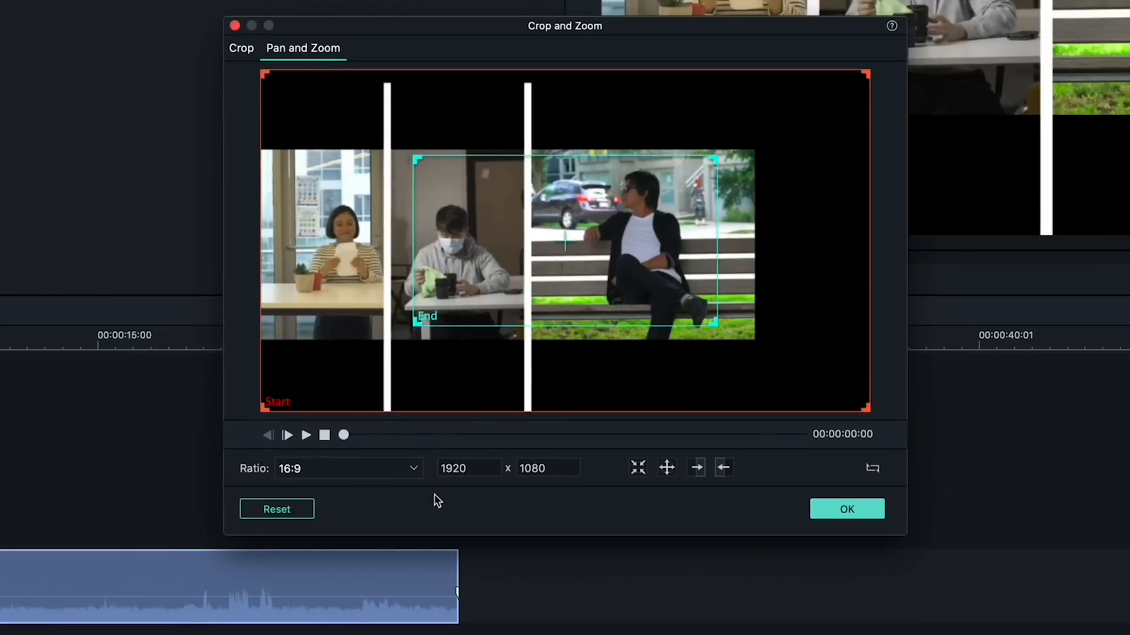
pyautogui.click(347, 468)
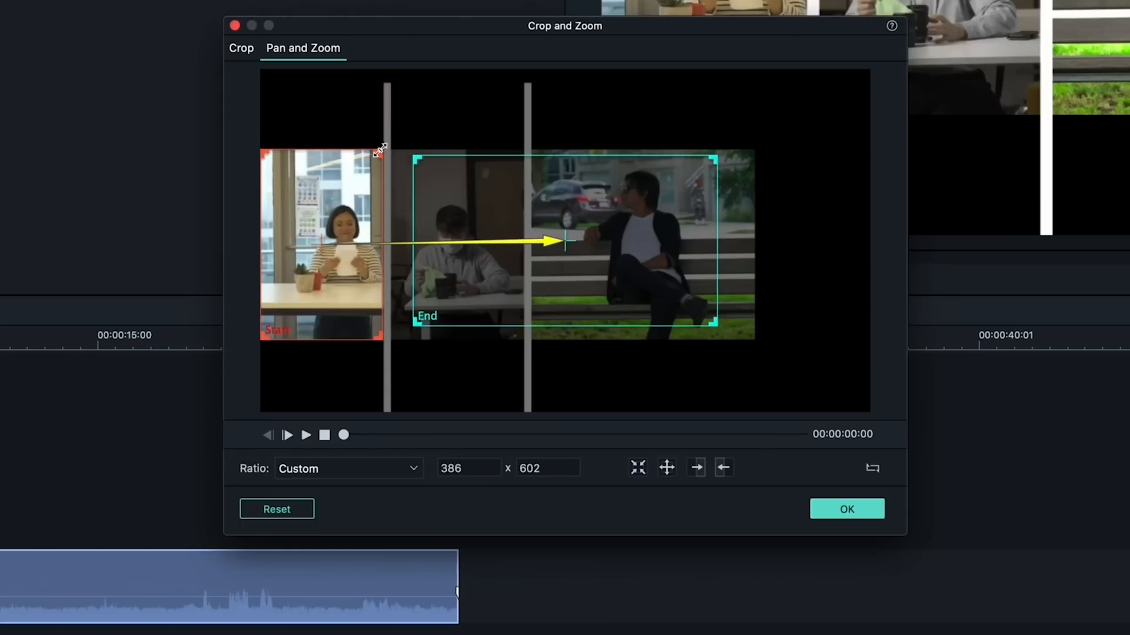
pyautogui.moveTo(749, 332); pyautogui.dragTo(749, 339)
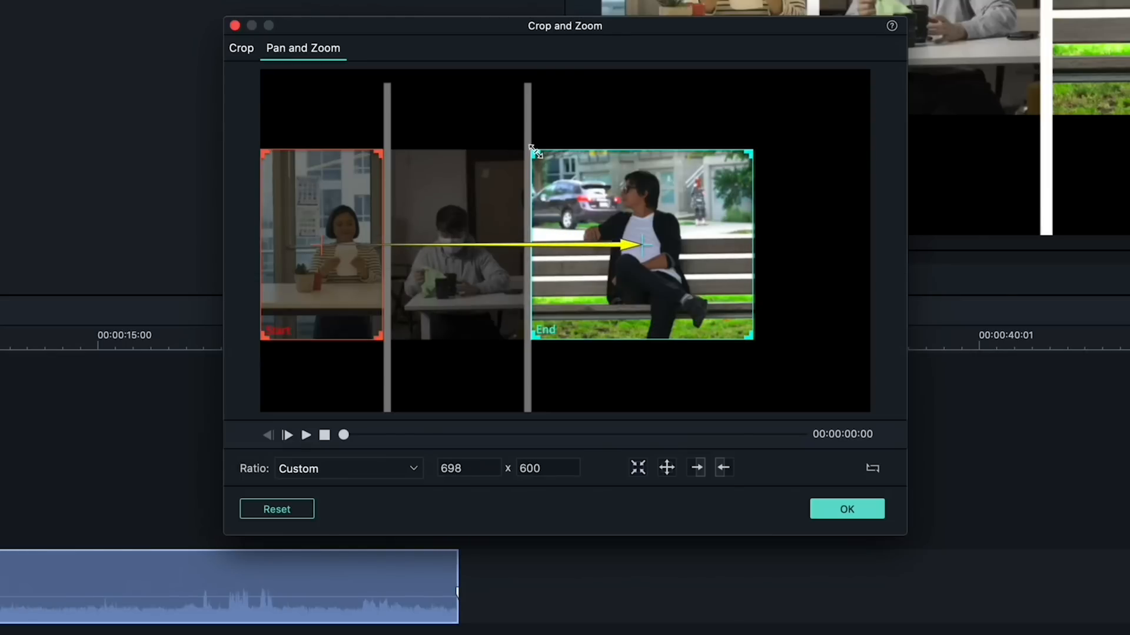
# Preview the pan from start to near its end and apply the Pan and Zoom settings.
pyautogui.click(286, 434)
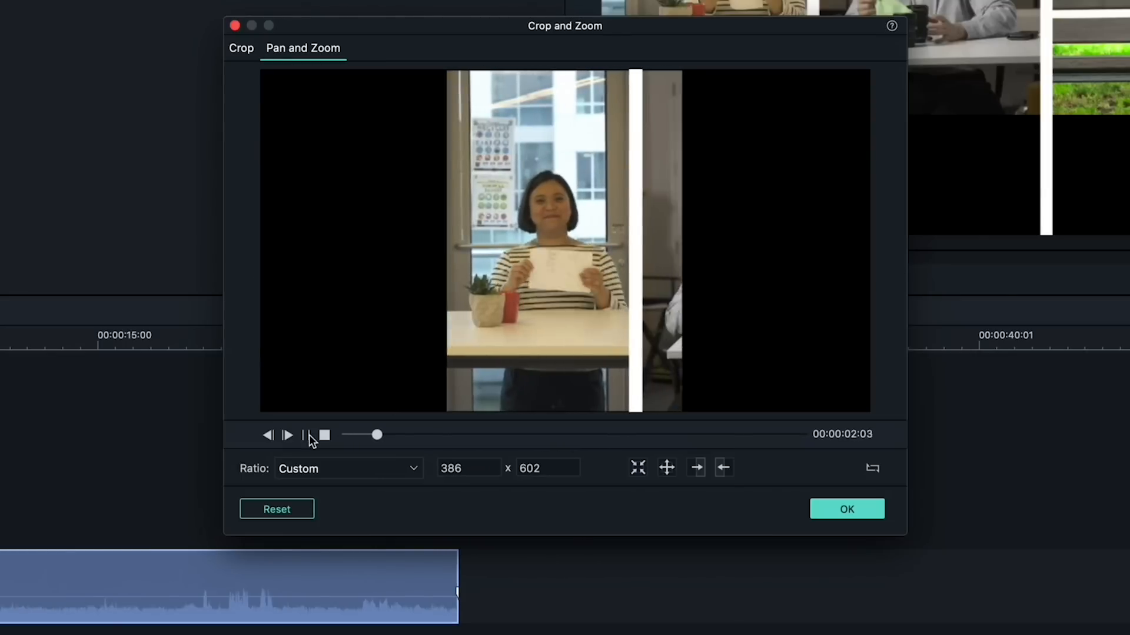
pyautogui.moveTo(377, 434); pyautogui.dragTo(502, 434)
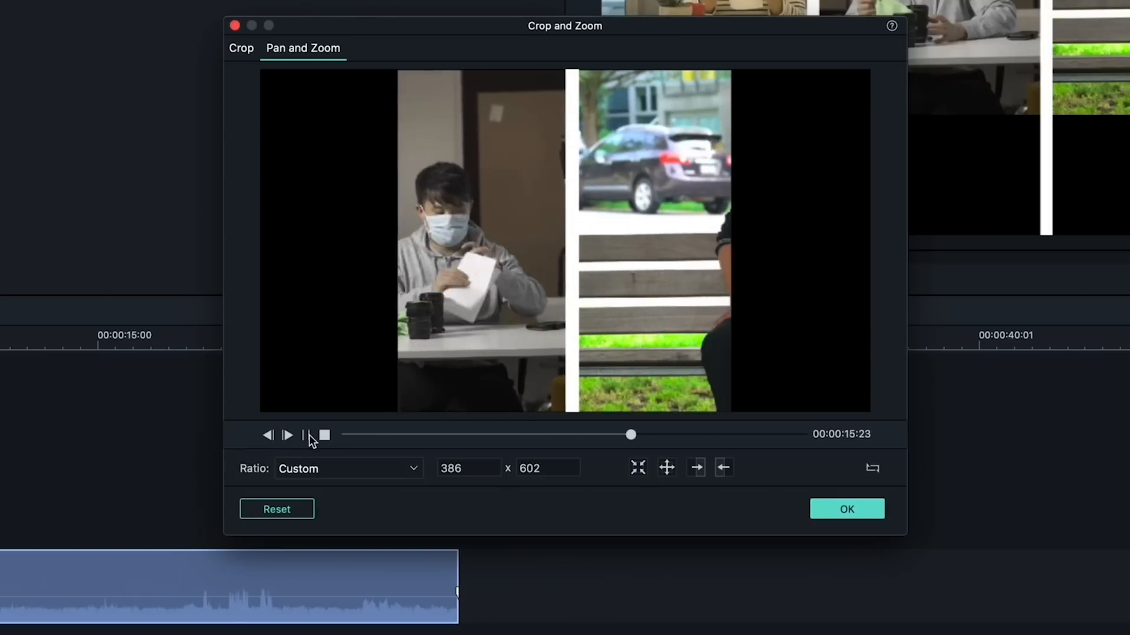
pyautogui.moveTo(631, 434); pyautogui.dragTo(758, 434)
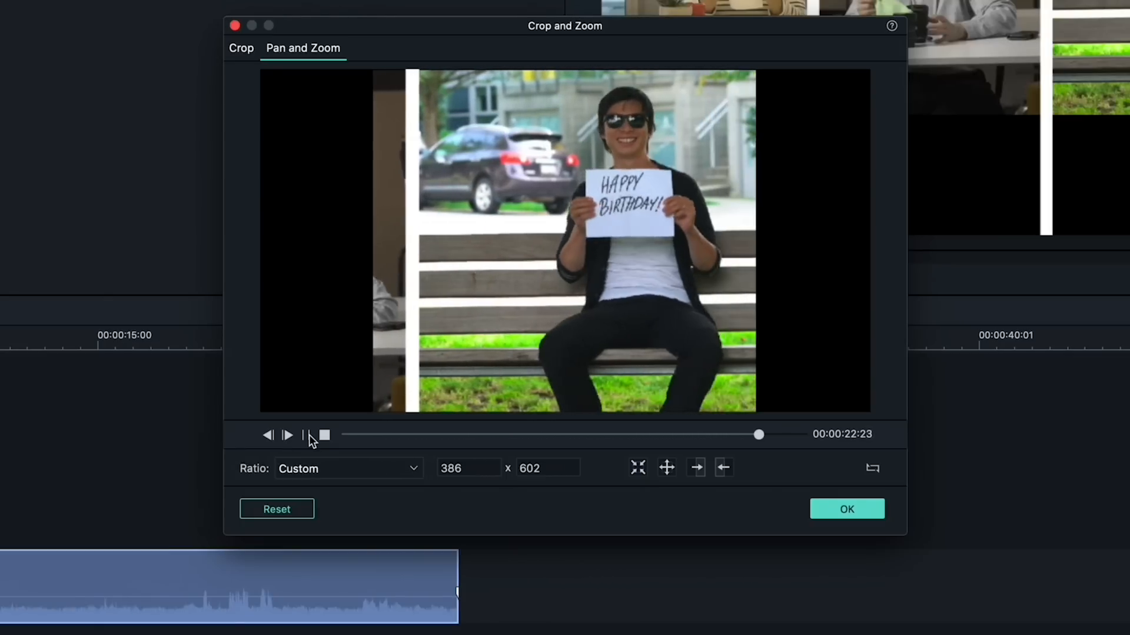
pyautogui.click(847, 510)
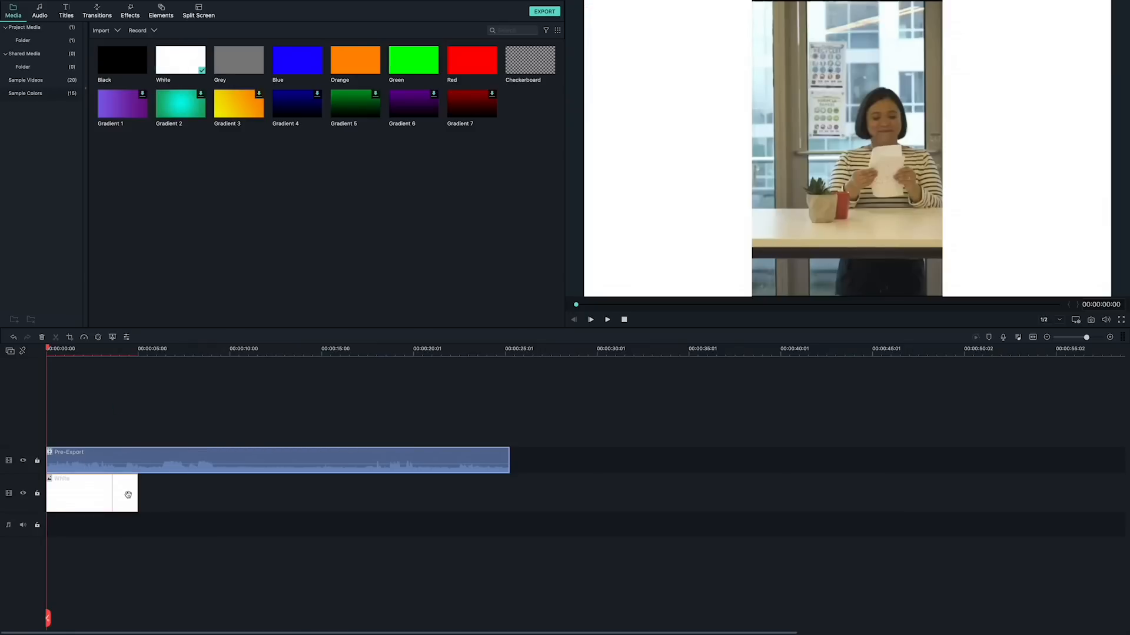
# Stretch the white background clip to Pre-Export's full length and play back the pan.
pyautogui.moveTo(128, 495); pyautogui.dragTo(510, 494)
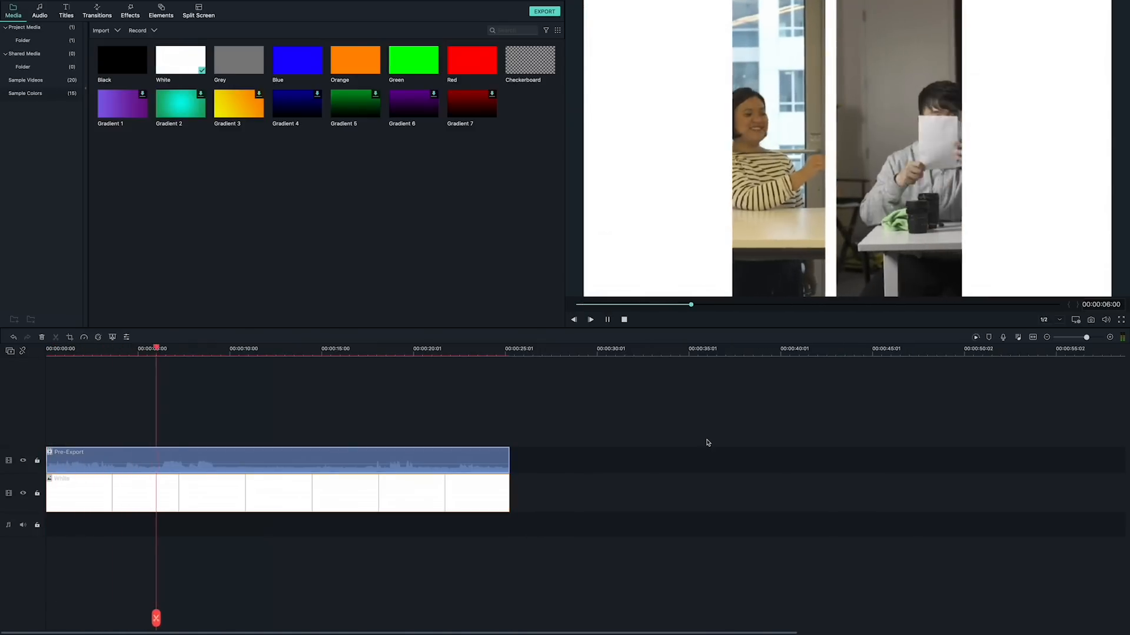
pyautogui.click(283, 347)
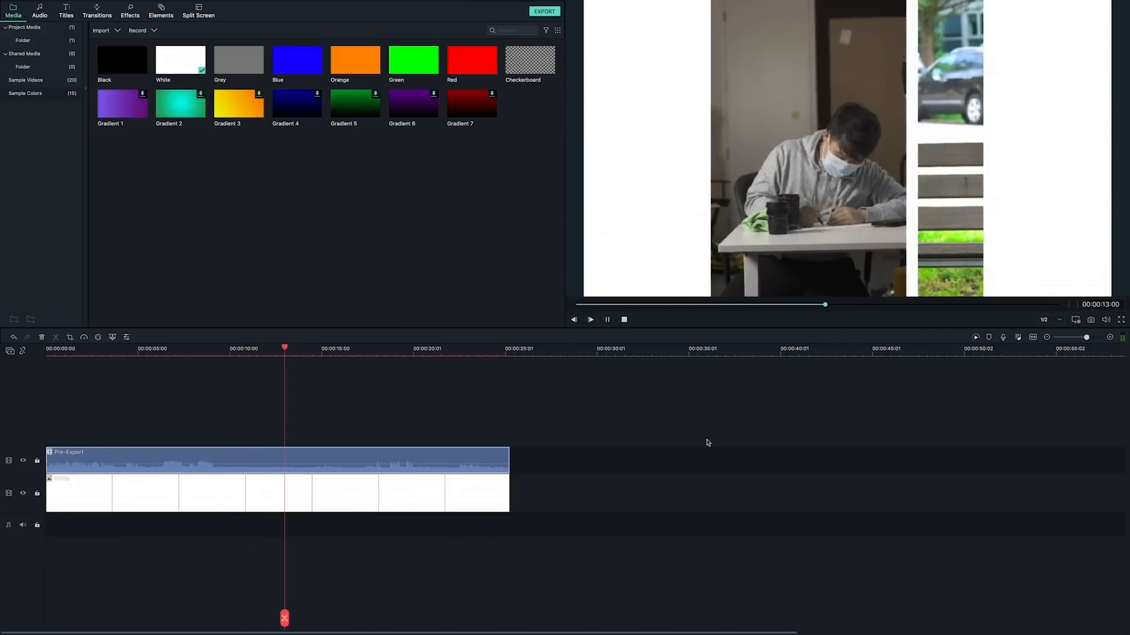
pyautogui.moveTo(284, 348); pyautogui.dragTo(413, 348)
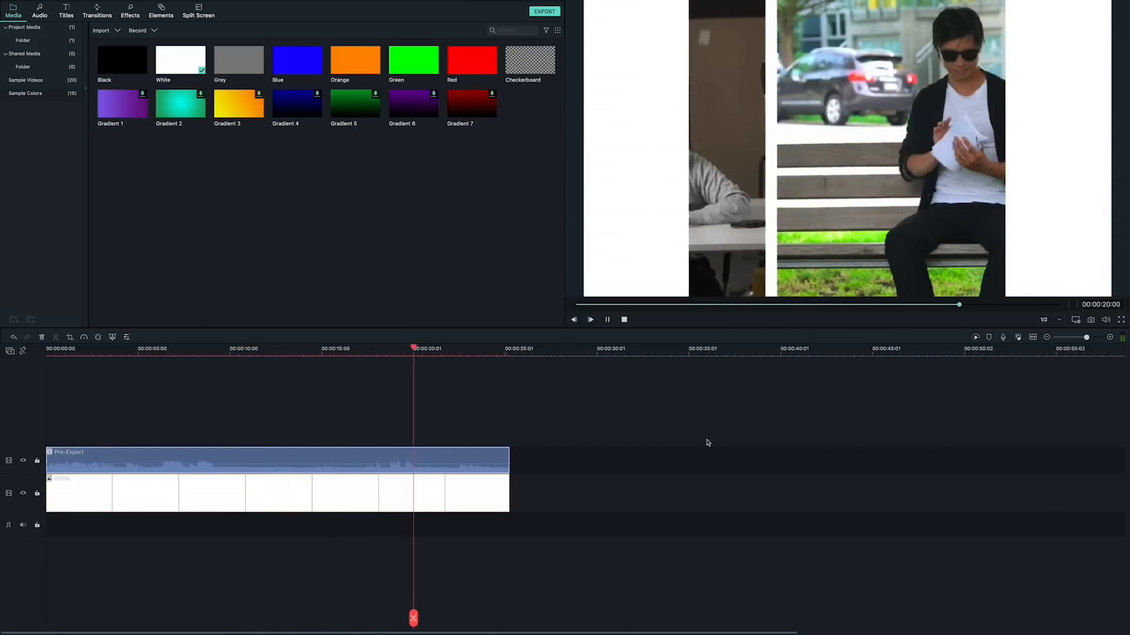